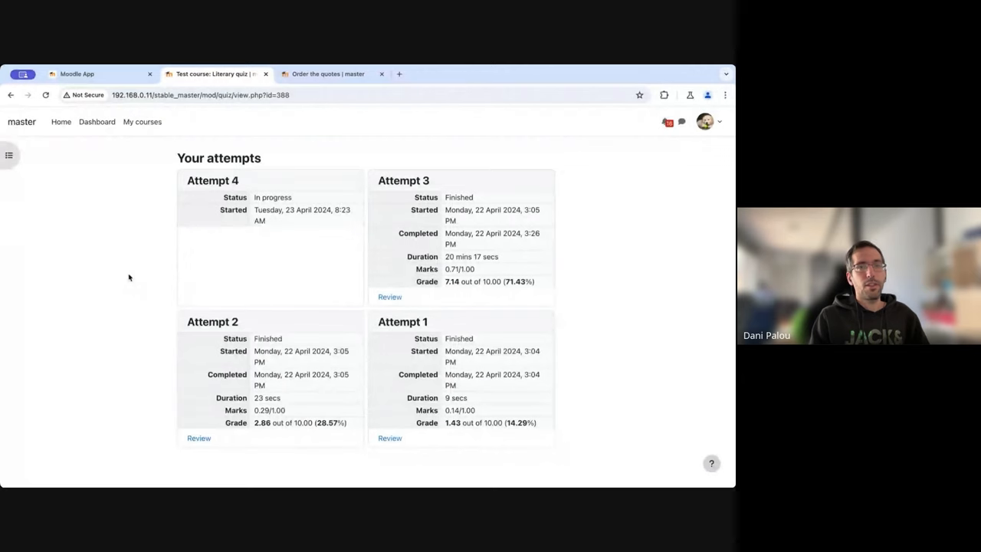
{"action": "mouse_move", "coordinate": [270, 294]}
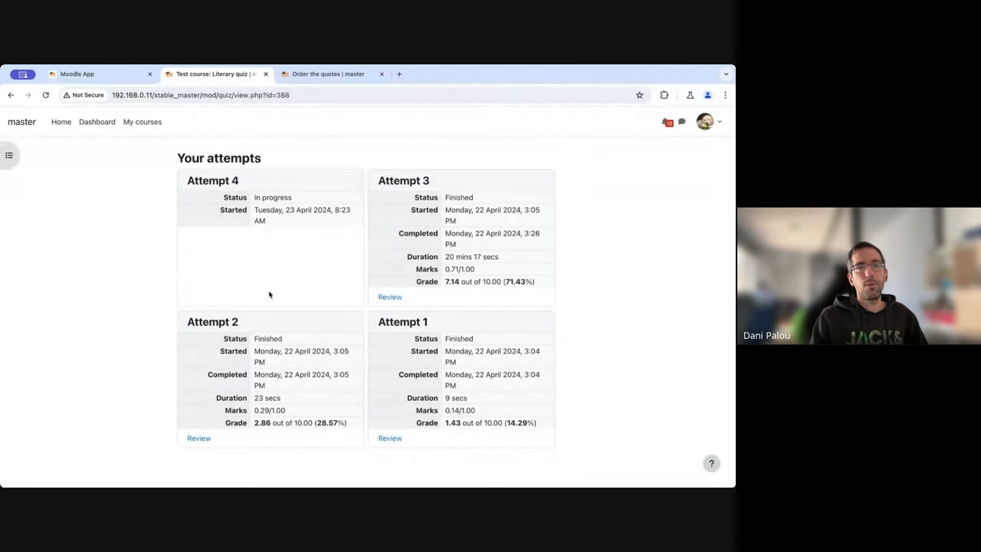
{"action": "mouse_move", "coordinate": [311, 269]}
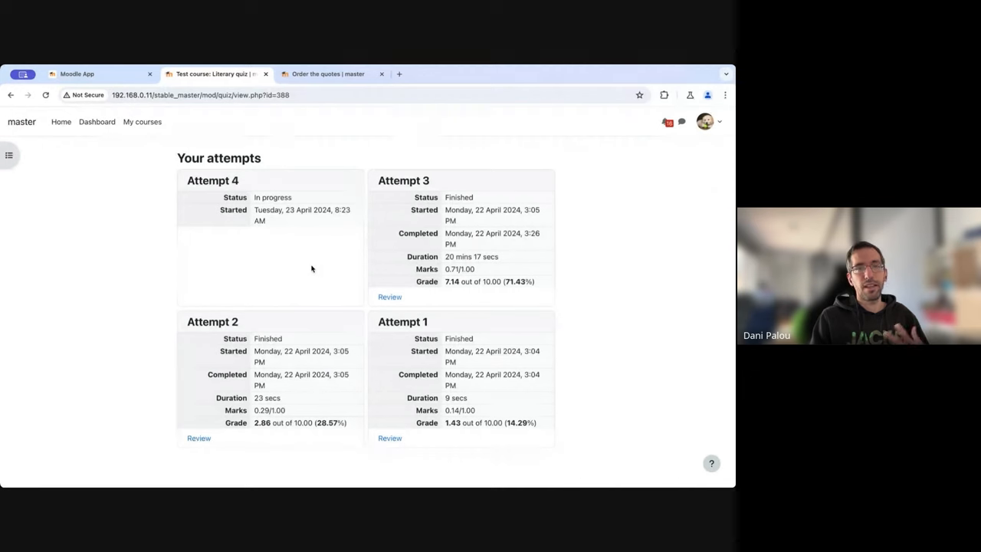
{"action": "mouse_move", "coordinate": [322, 297]}
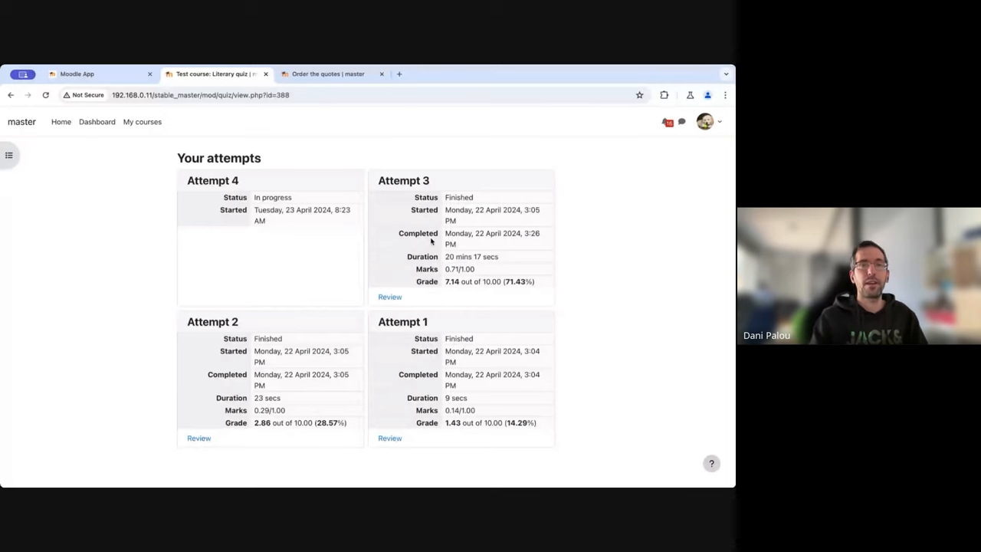
{"action": "mouse_move", "coordinate": [57, 211]}
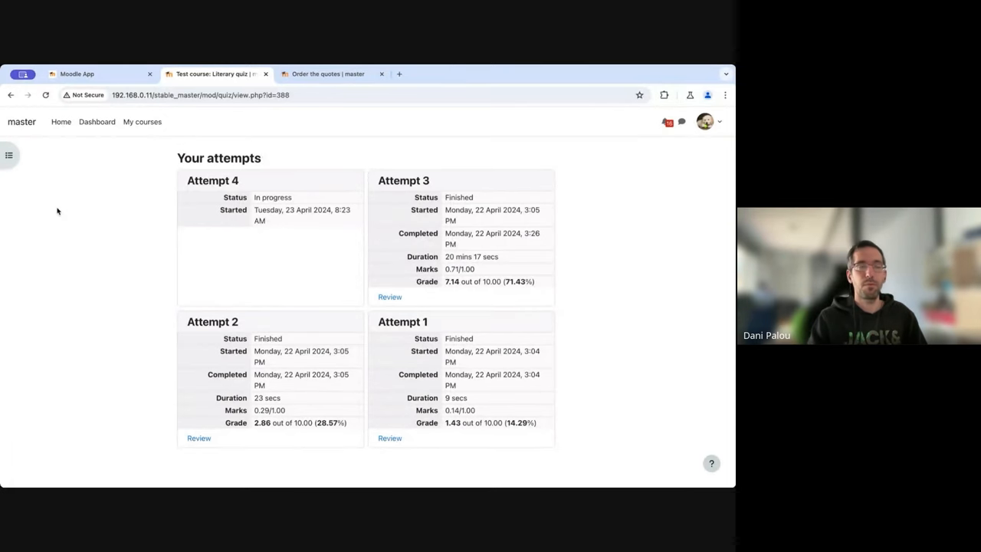
{"action": "mouse_move", "coordinate": [141, 244]}
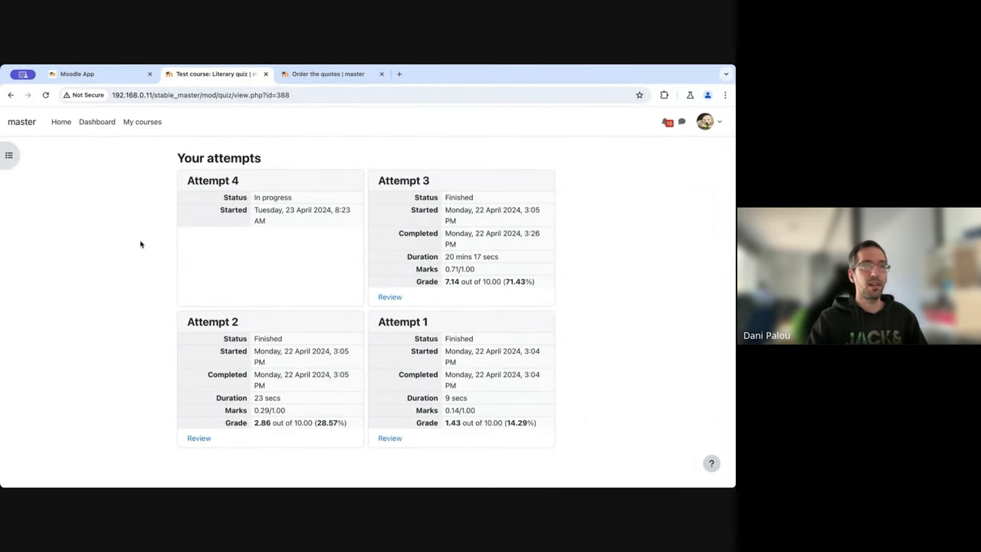
{"action": "mouse_move", "coordinate": [143, 121]}
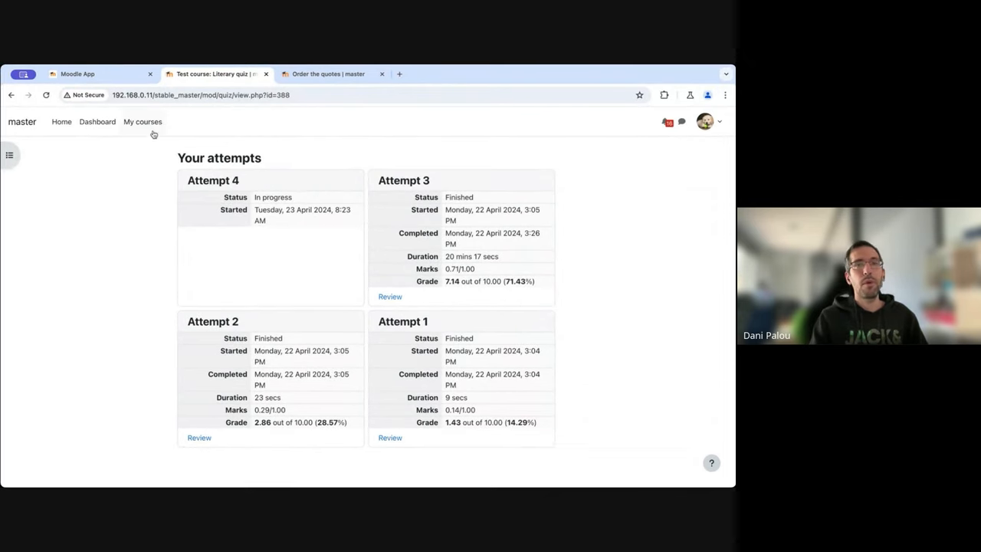
{"action": "mouse_move", "coordinate": [100, 73]}
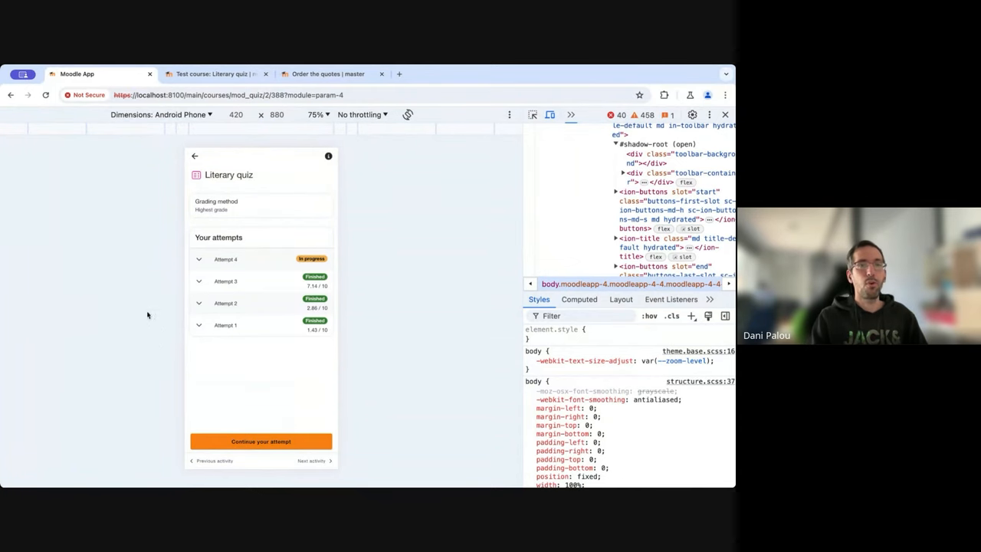
{"action": "mouse_move", "coordinate": [7, 303]}
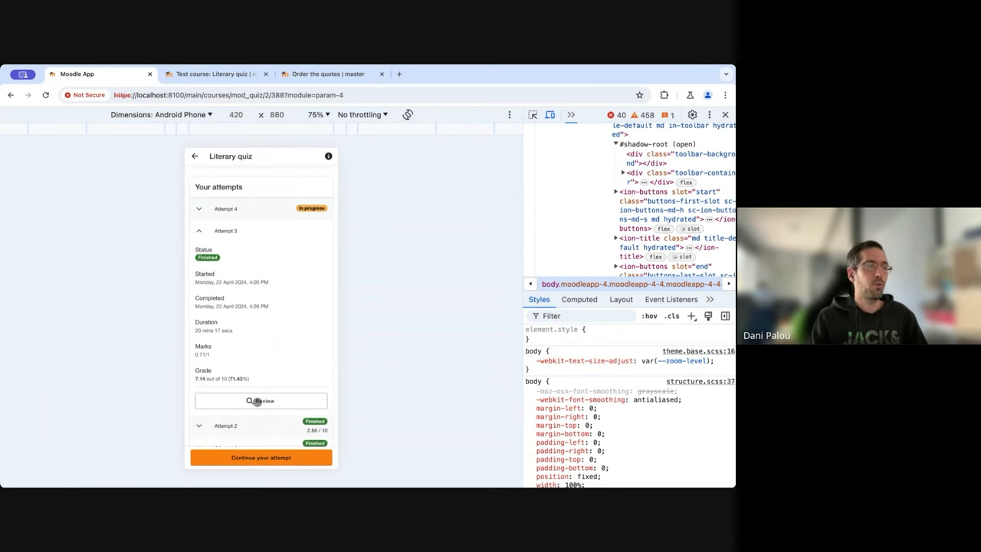
Expand Attempt 4 and continue the in-progress attempt to reach the ordering question
{"action": "left_click", "coordinate": [226, 254]}
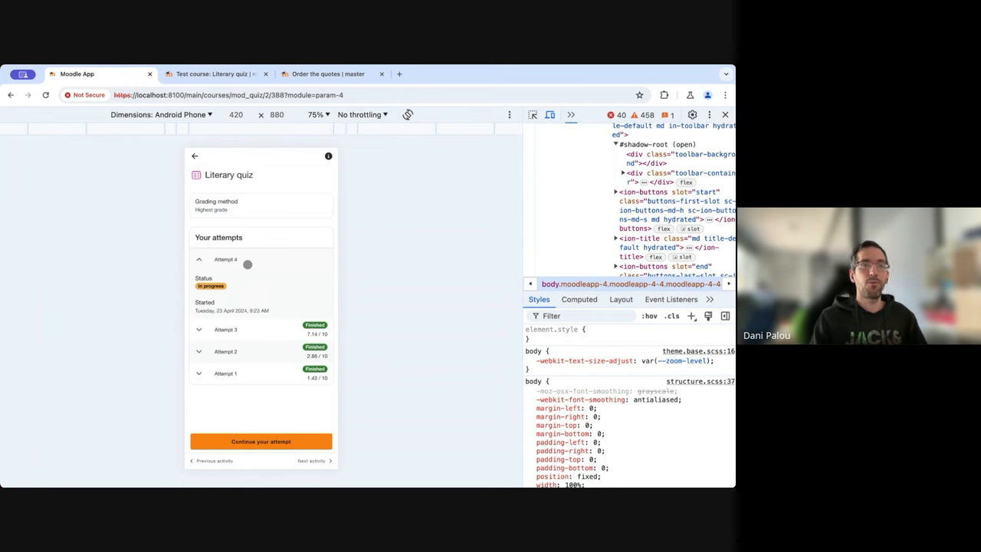
{"action": "mouse_move", "coordinate": [239, 408]}
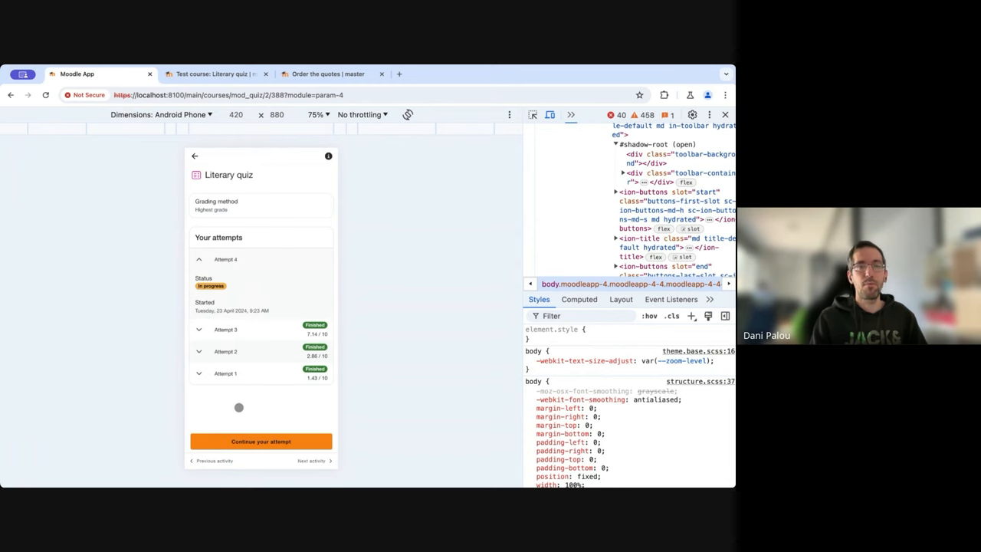
{"action": "left_click", "coordinate": [261, 441]}
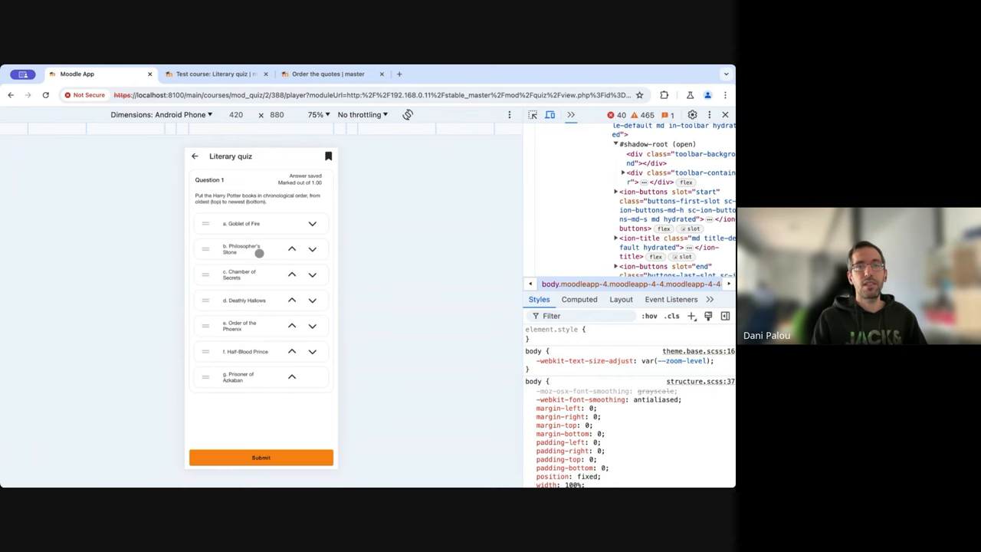
{"action": "mouse_move", "coordinate": [247, 221]}
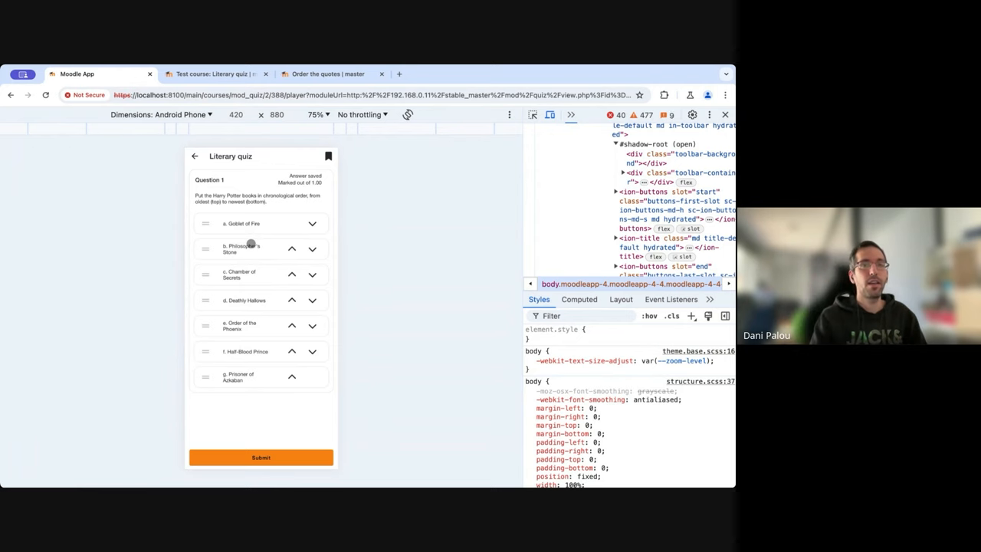
{"action": "mouse_move", "coordinate": [211, 334]}
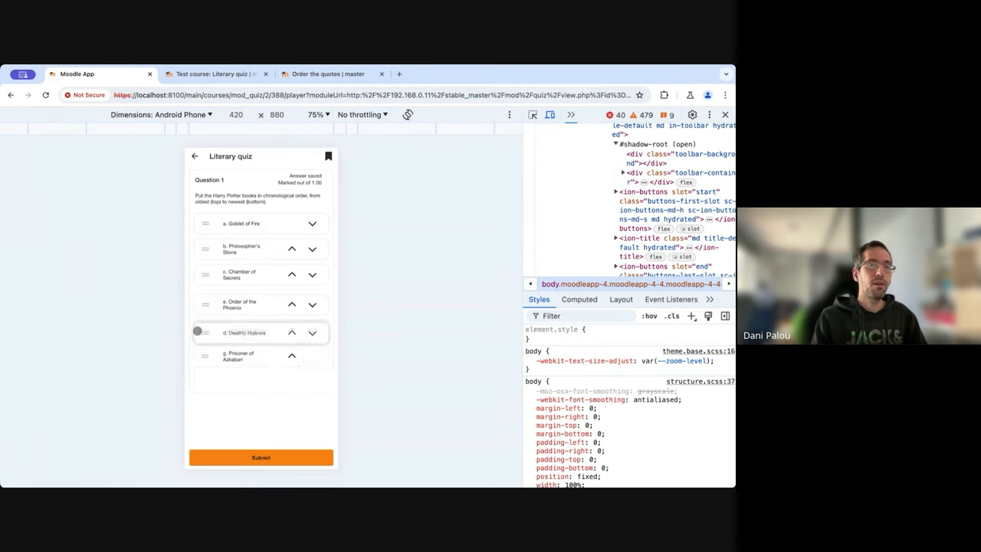
Move Deathly Hallows and Goblet of Fire down the order, then submit the ordering answer
{"action": "left_click", "coordinate": [313, 333]}
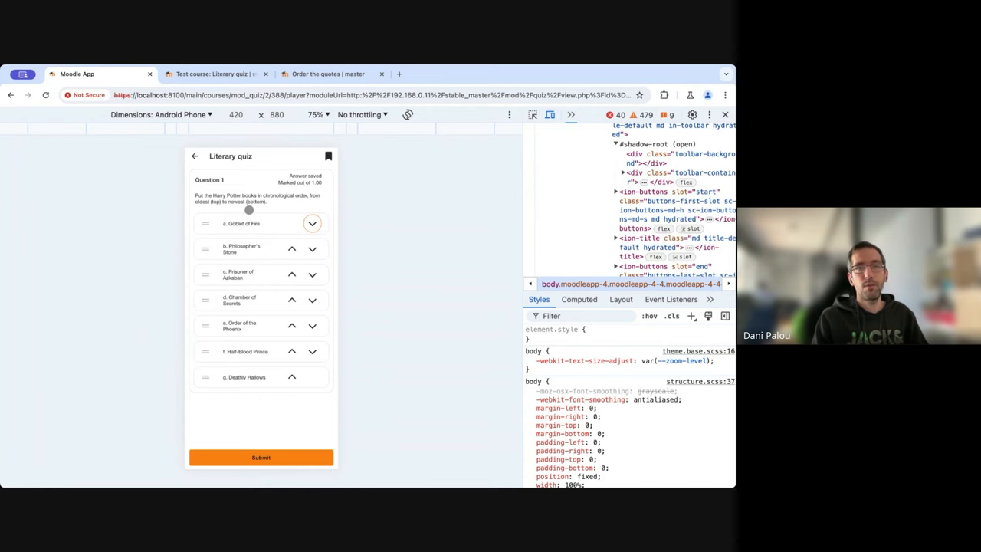
{"action": "left_click", "coordinate": [312, 223]}
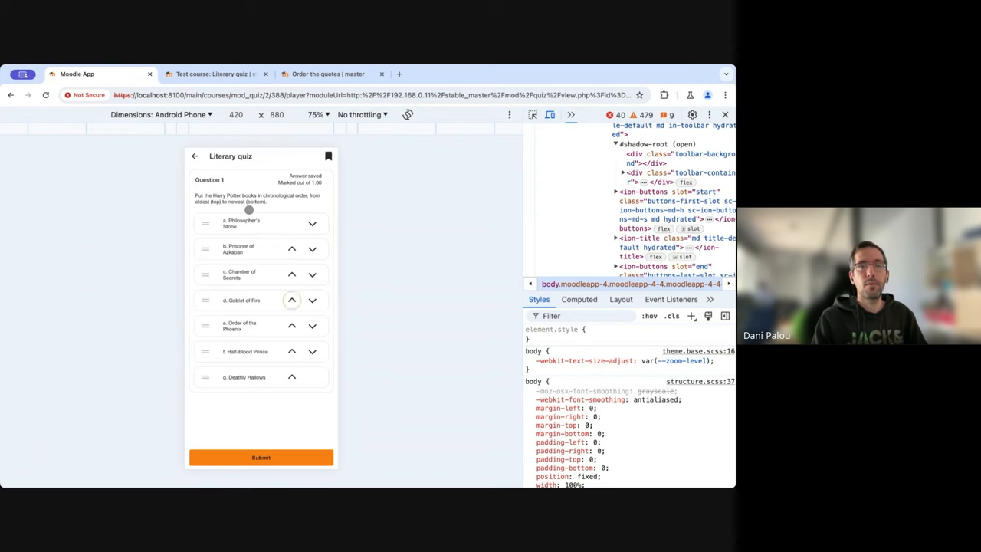
{"action": "left_click", "coordinate": [261, 456]}
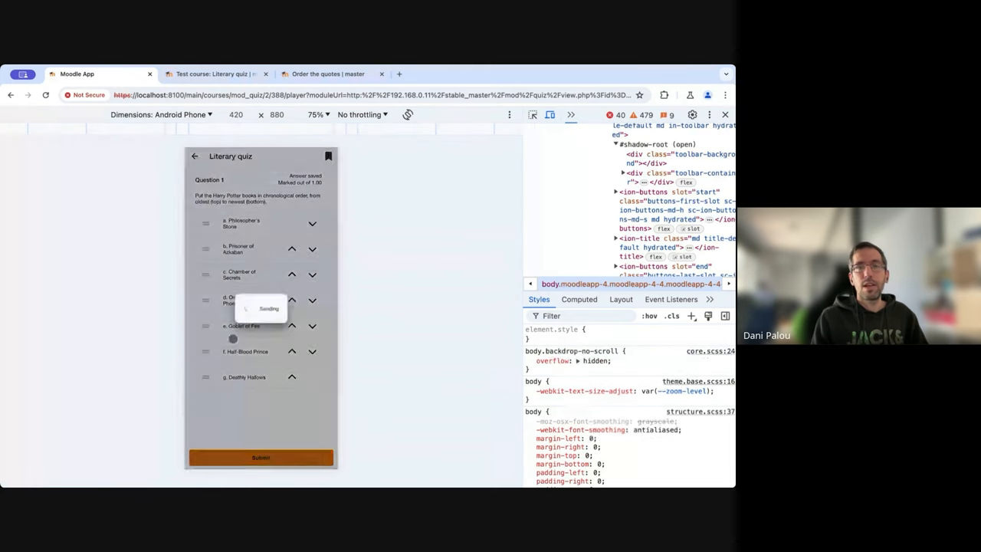
Submit all and finish, confirming to reach the review graded 0.57/1 partially correct
{"action": "left_click", "coordinate": [260, 457]}
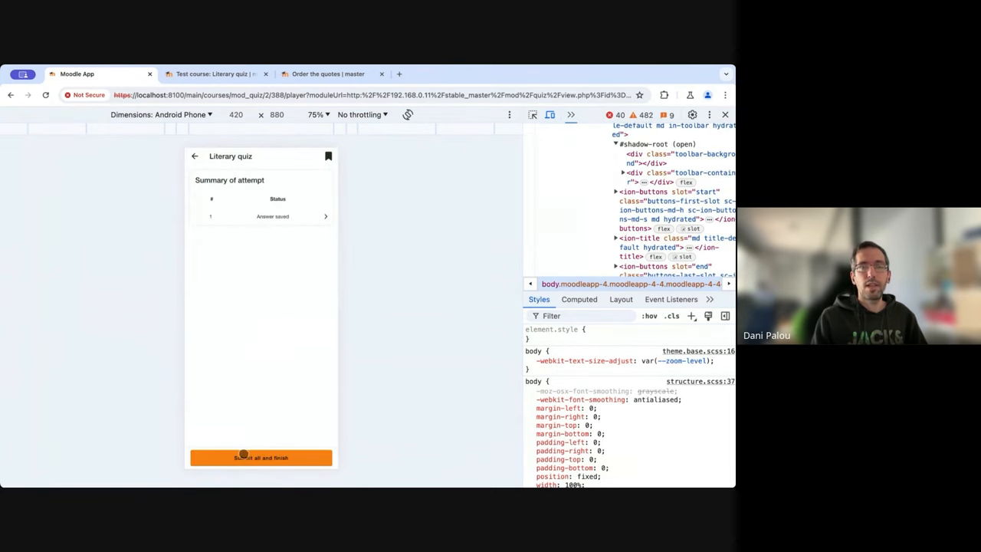
{"action": "left_click", "coordinate": [260, 456]}
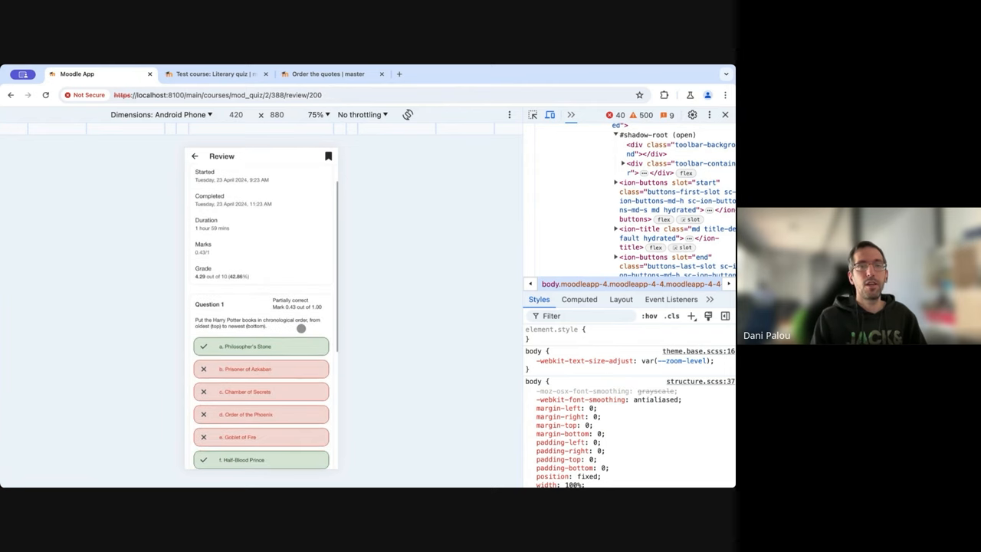
Read through the review feedback and go back to the Literary quiz page
{"action": "scroll", "scroll_direction": "down", "scroll_amount": 3}
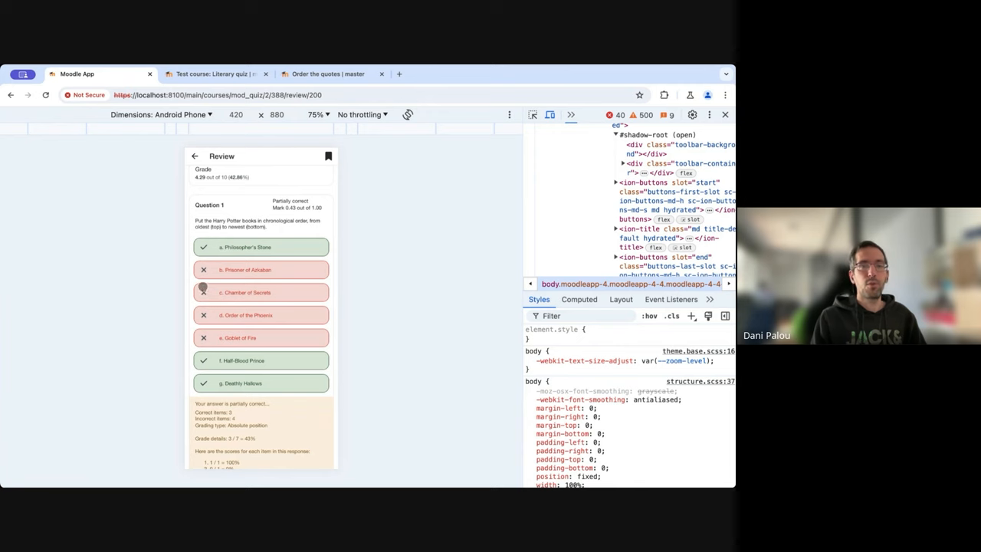
{"action": "scroll", "scroll_direction": "down", "scroll_amount": 3}
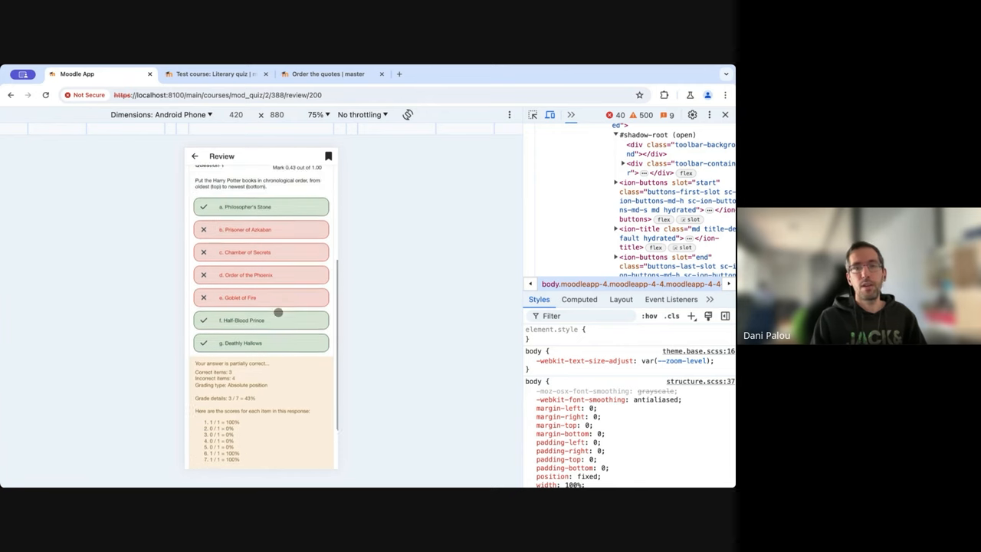
{"action": "scroll", "scroll_direction": "up", "scroll_amount": 3}
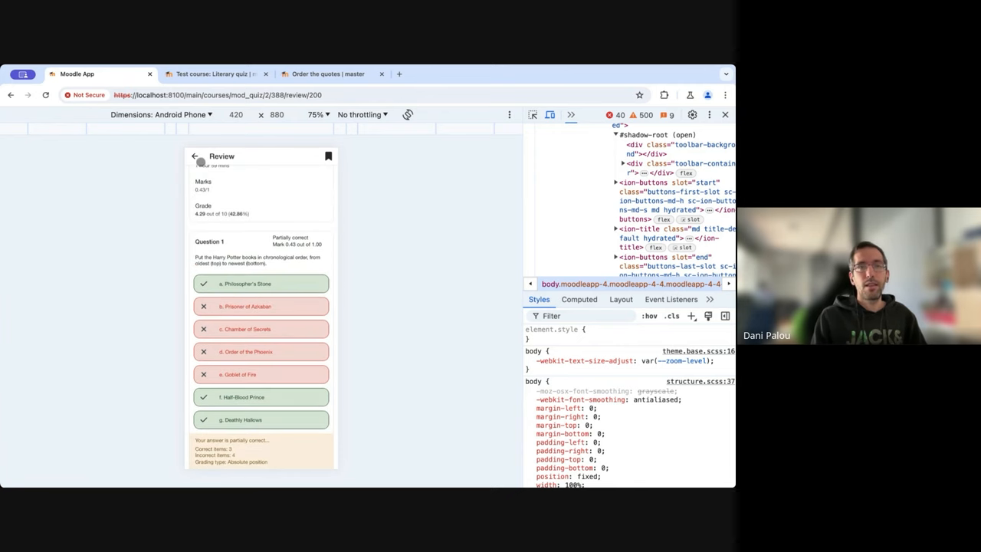
{"action": "left_click", "coordinate": [194, 156]}
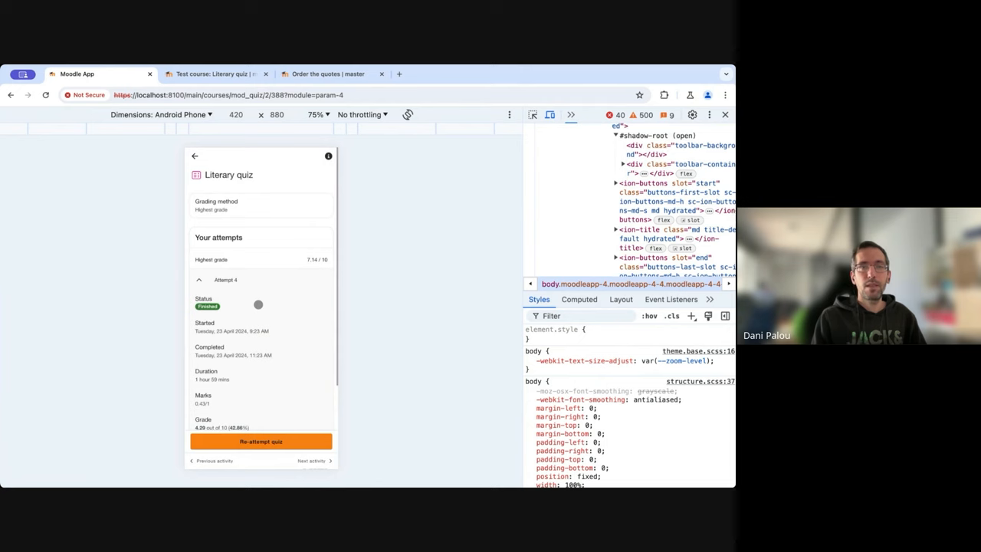
Collapse Attempt 4 so all four finished attempts show with highest grade 7.14 / 10
{"action": "left_click", "coordinate": [199, 279]}
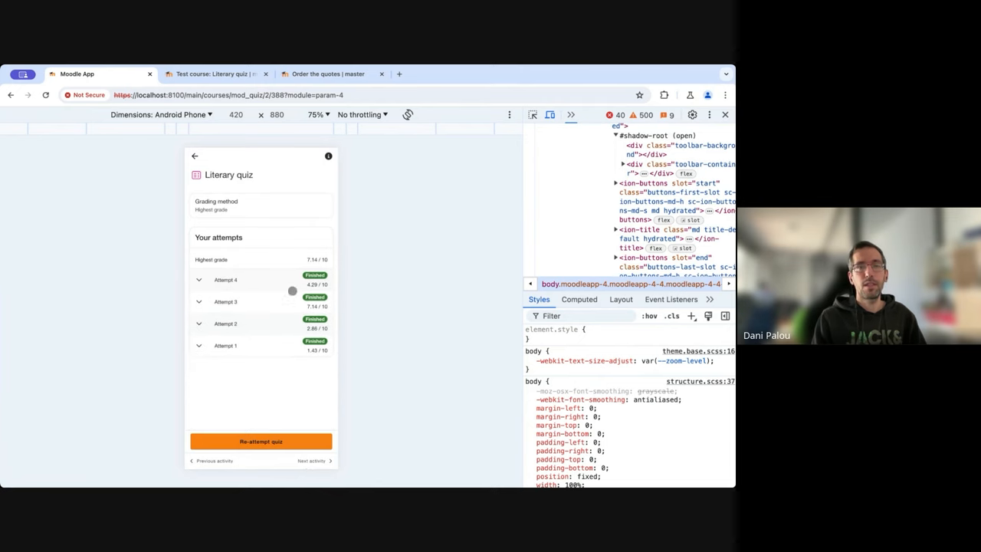
{"action": "mouse_move", "coordinate": [313, 260]}
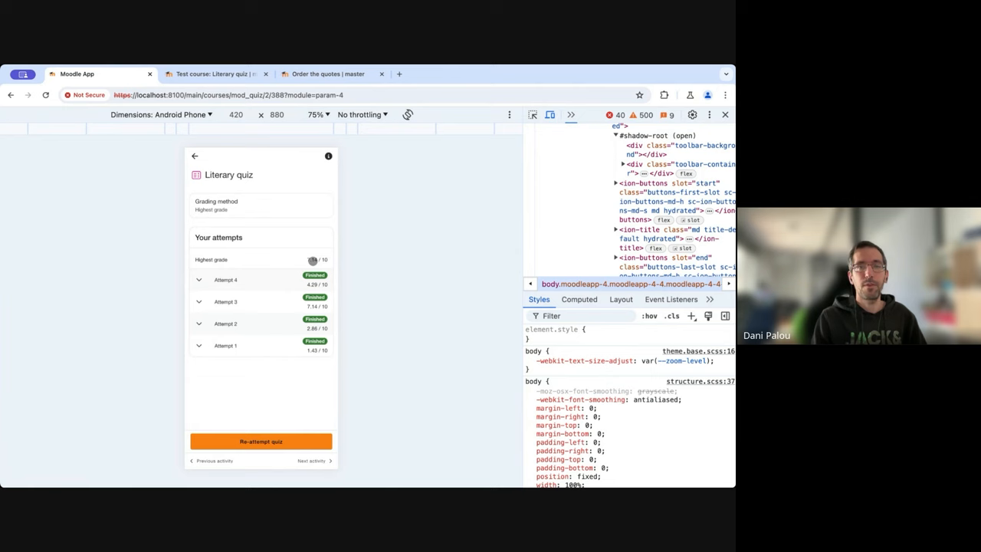